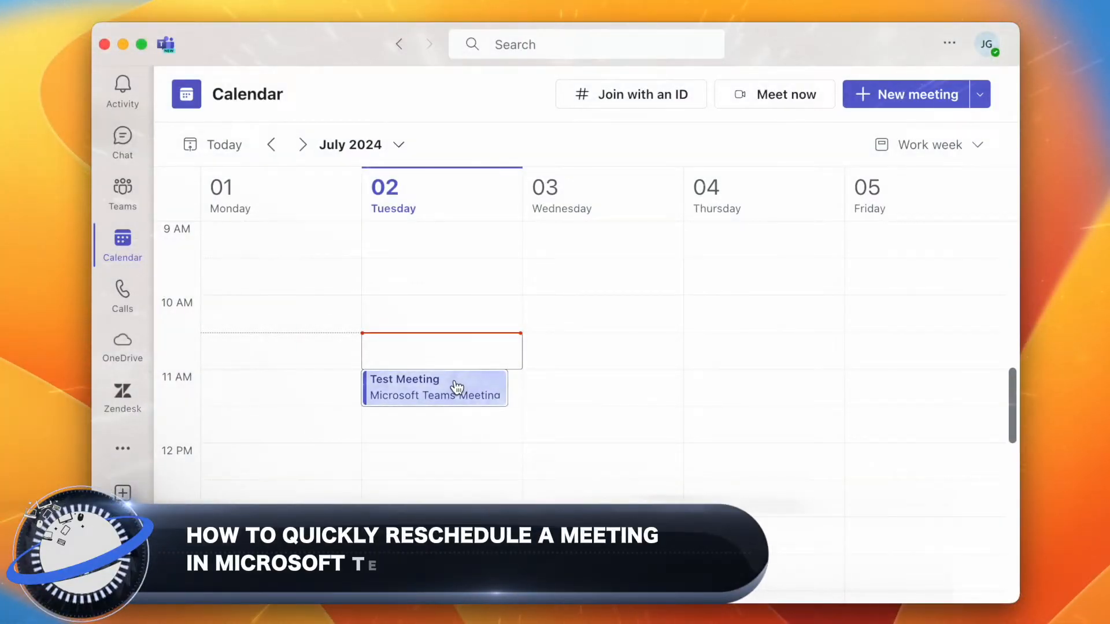
# Try moving Test Meeting to Thursday 10 AM, then drag it back to Tuesday 11 AM.
pyautogui.moveTo(435, 388); pyautogui.dragTo(743, 313)
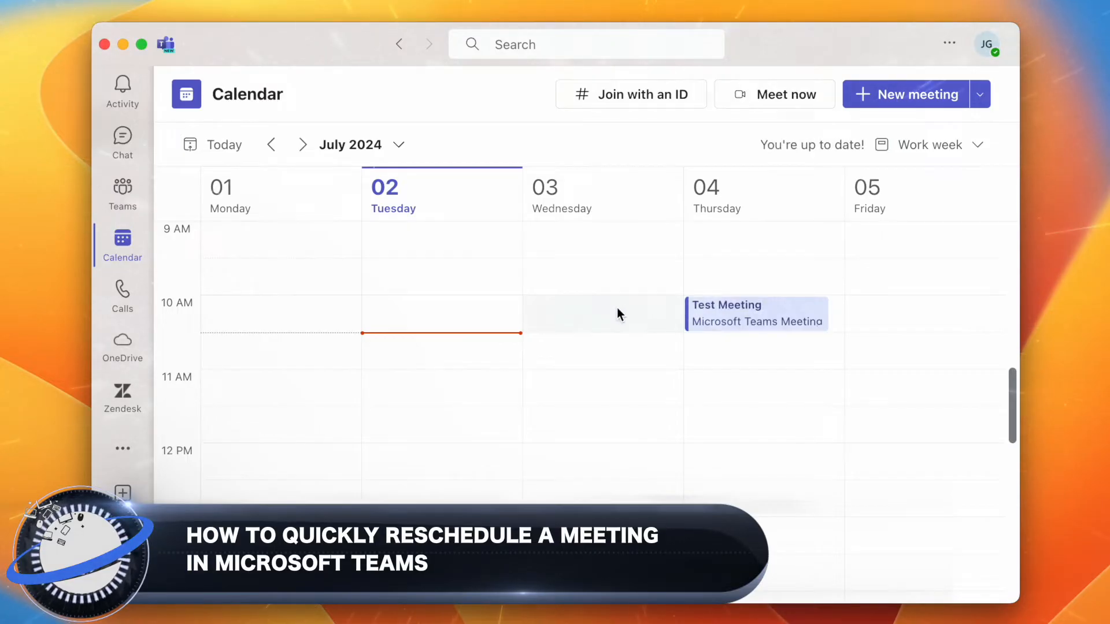
pyautogui.moveTo(757, 313); pyautogui.dragTo(441, 389)
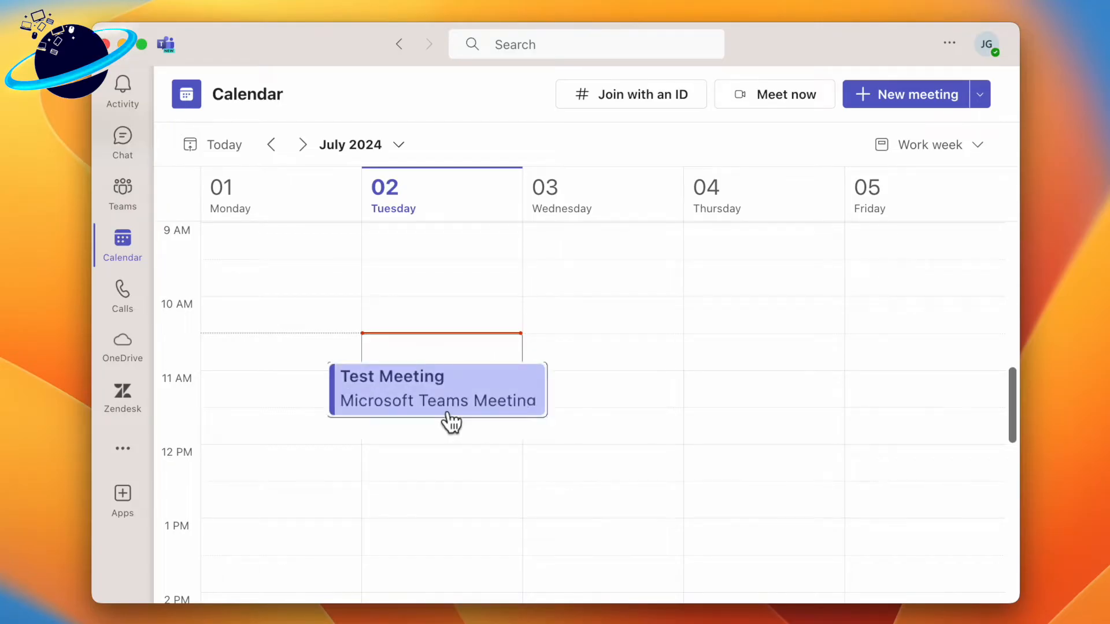
# Review Test Meeting's summary and full details, then return to the calendar.
pyautogui.click(437, 389)
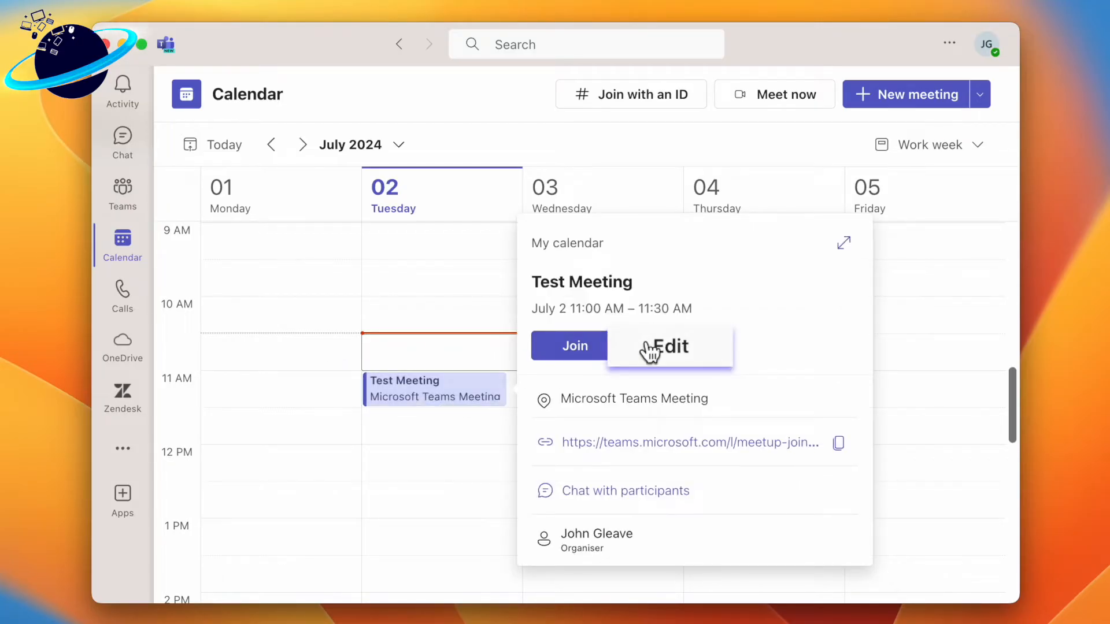
pyautogui.click(669, 346)
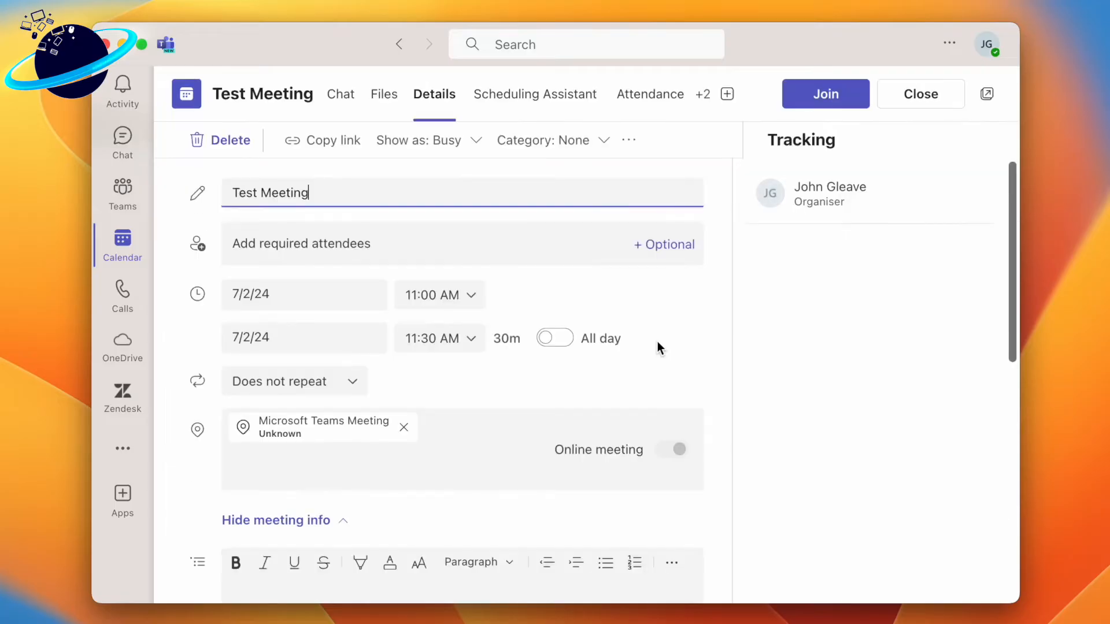
pyautogui.click(304, 294)
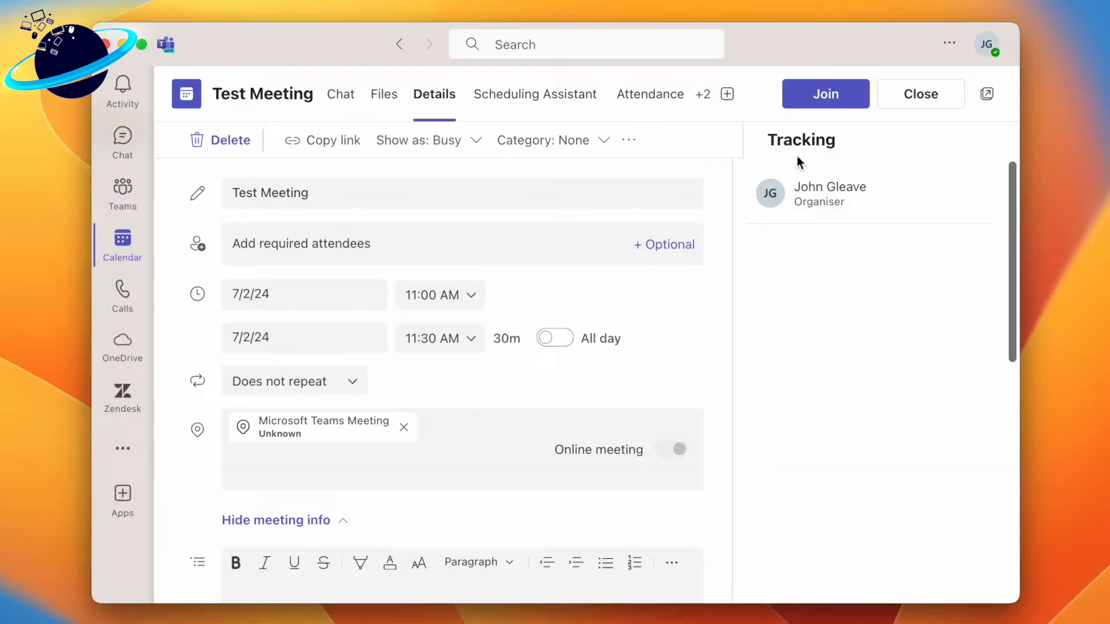
pyautogui.click(921, 93)
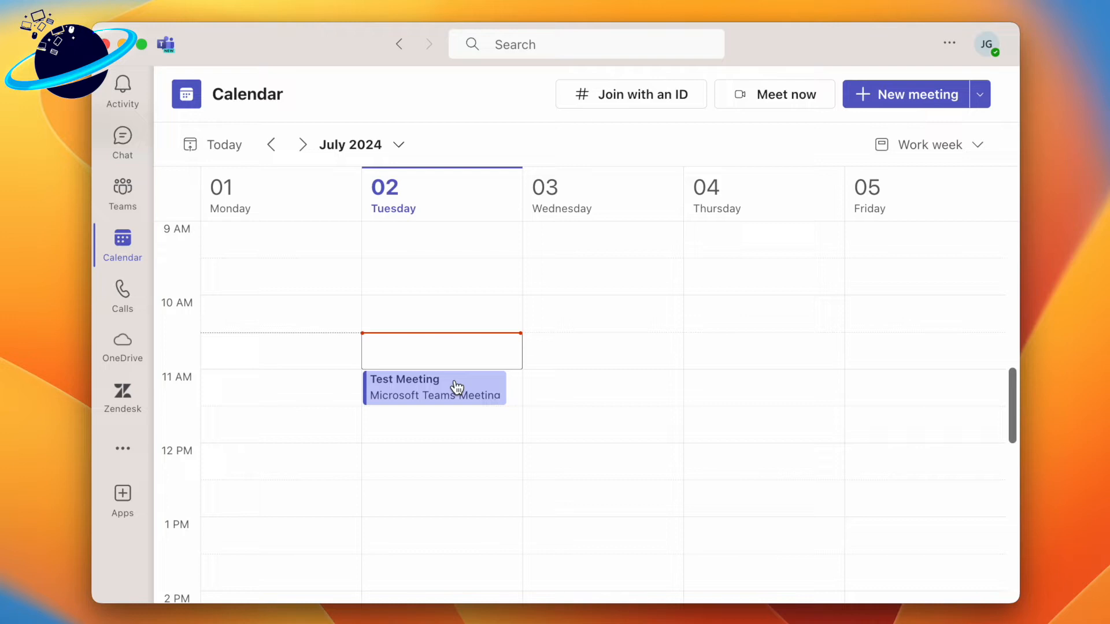
# Reschedule Test Meeting by dragging it onto the Thursday 4 July 10 AM slot.
pyautogui.moveTo(442, 388); pyautogui.dragTo(662, 361)
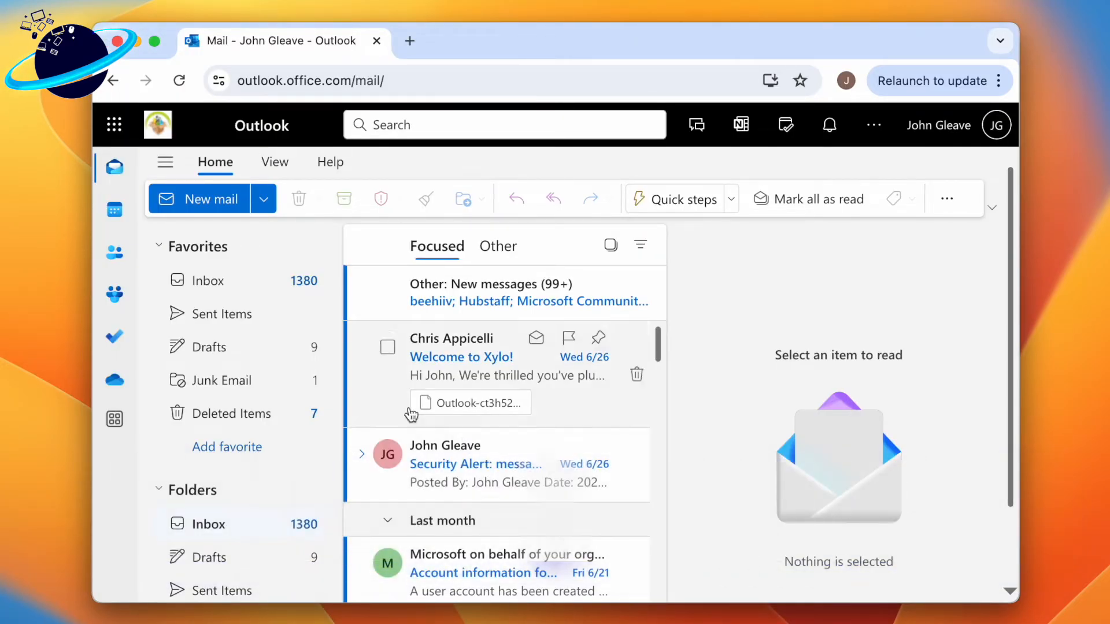
# Look over the Outlook on the web mailbox before returning to the Teams calendar.
pyautogui.click(114, 210)
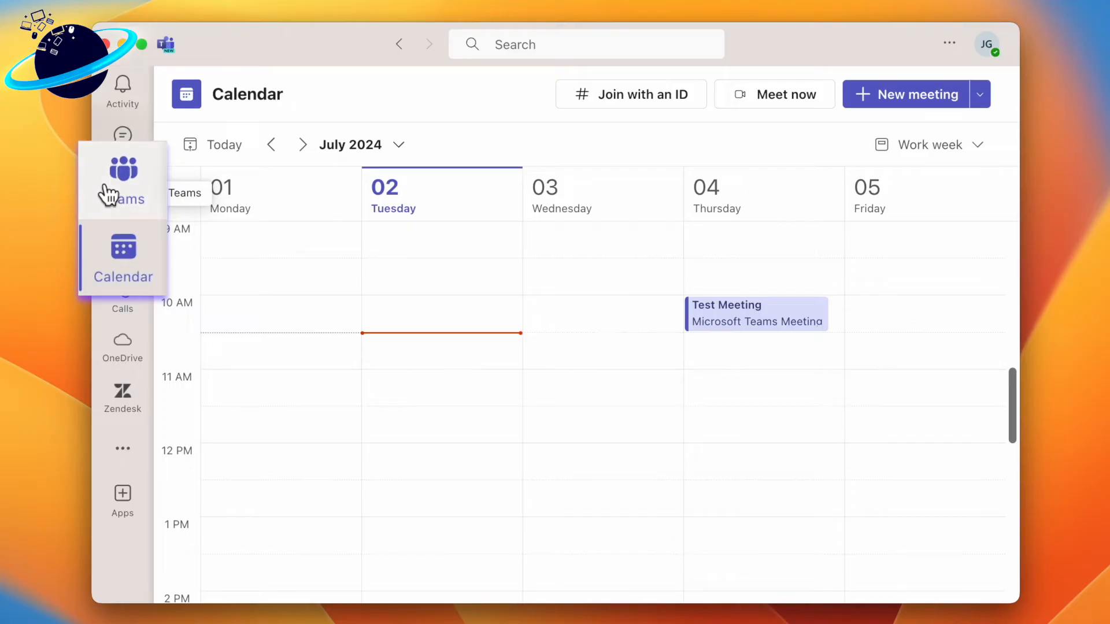
# Refresh the calendar via Teams view and advance two weeks to 15–19 July.
pyautogui.click(122, 173)
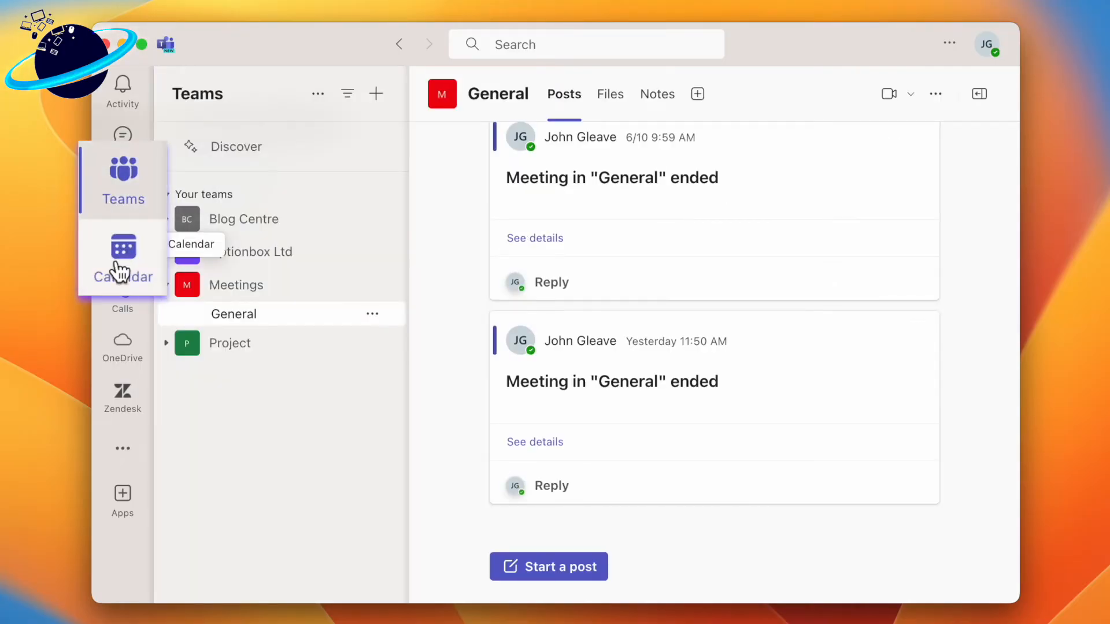
pyautogui.click(122, 255)
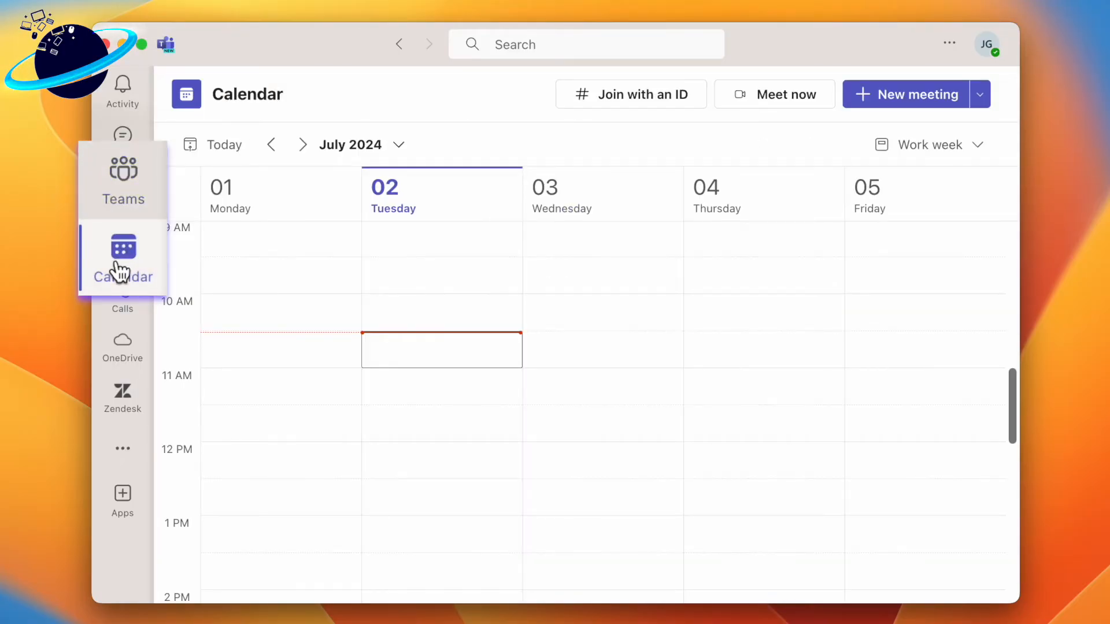
pyautogui.click(302, 145)
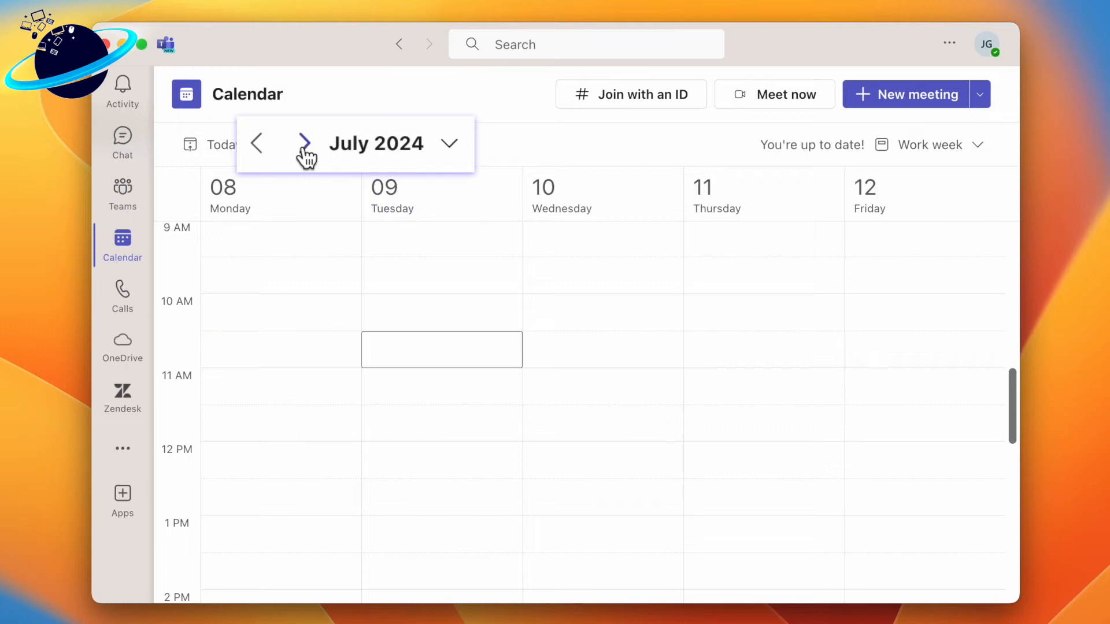
pyautogui.click(303, 144)
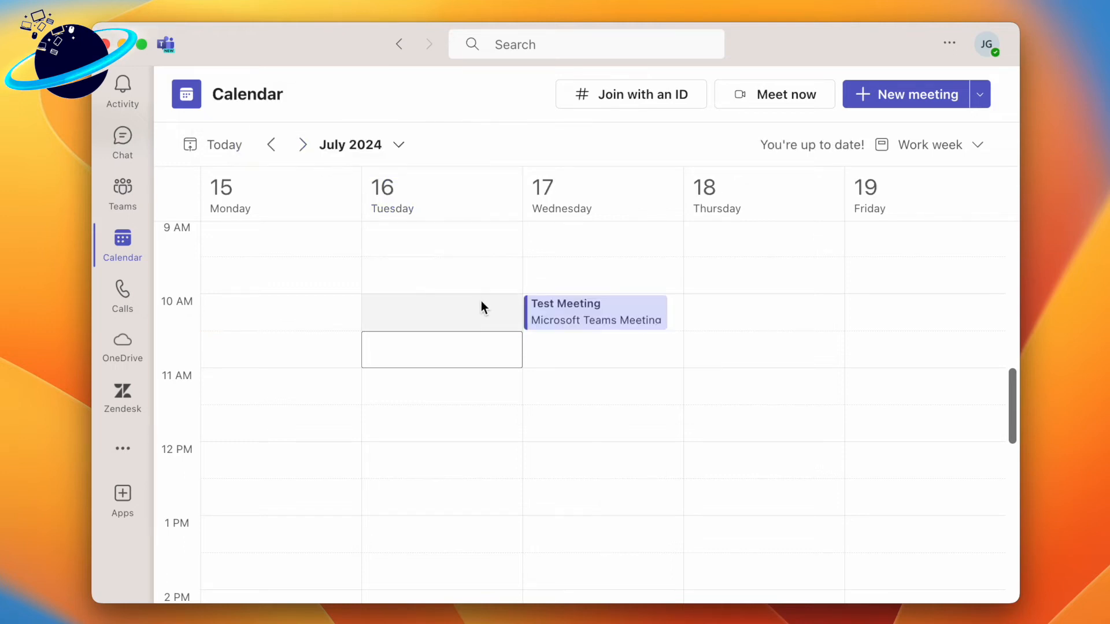